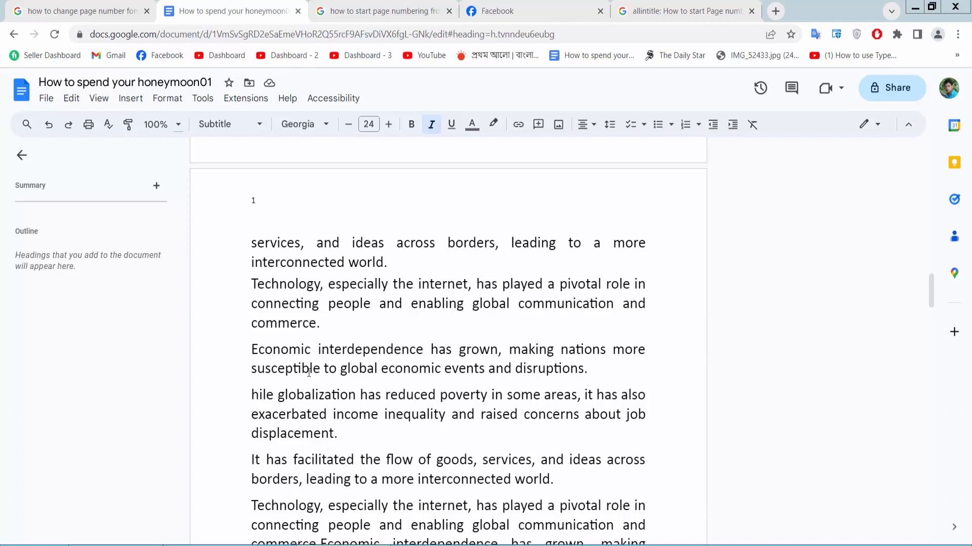
{"action": "mouse_move", "coordinate": [308, 323]}
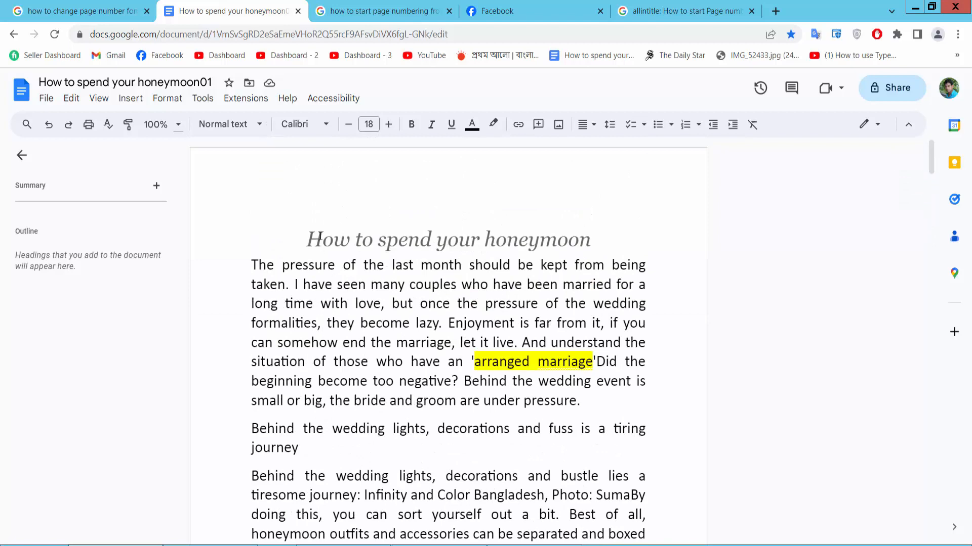
Edit the section 2 header and open its Page numbers settings from Options
{"action": "scroll", "scroll_direction": "down", "scroll_amount": 3}
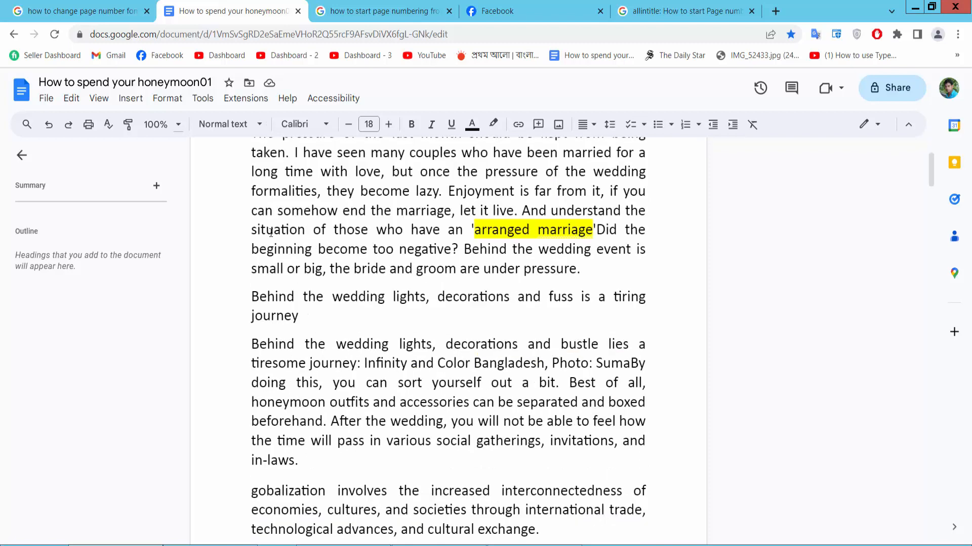
{"action": "scroll", "scroll_direction": "down", "scroll_amount": 3}
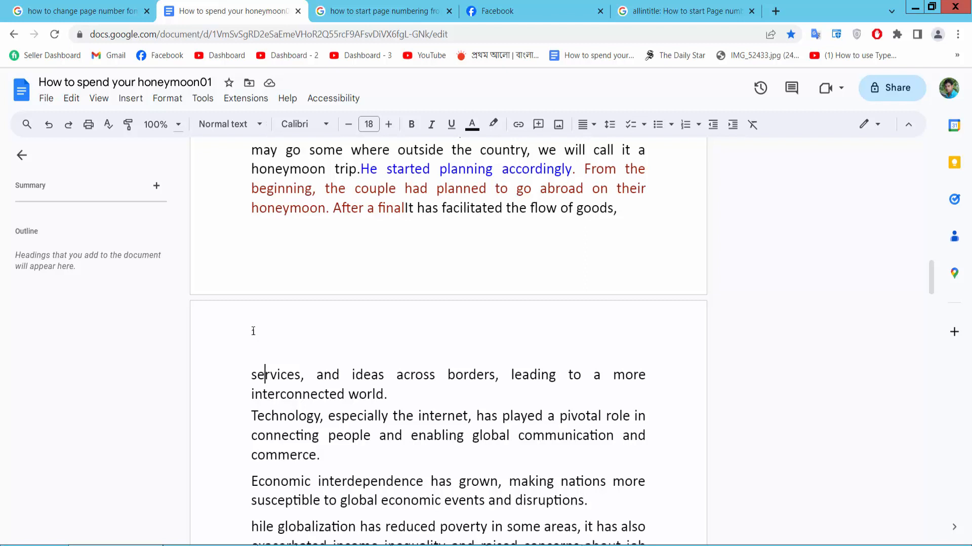
{"action": "double_click", "coordinate": [254, 330]}
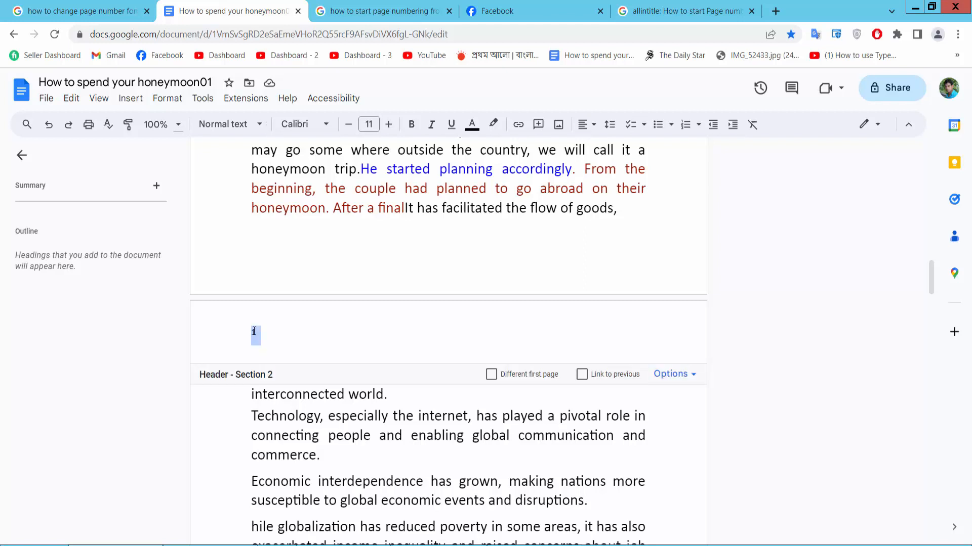
{"action": "left_click", "coordinate": [673, 374]}
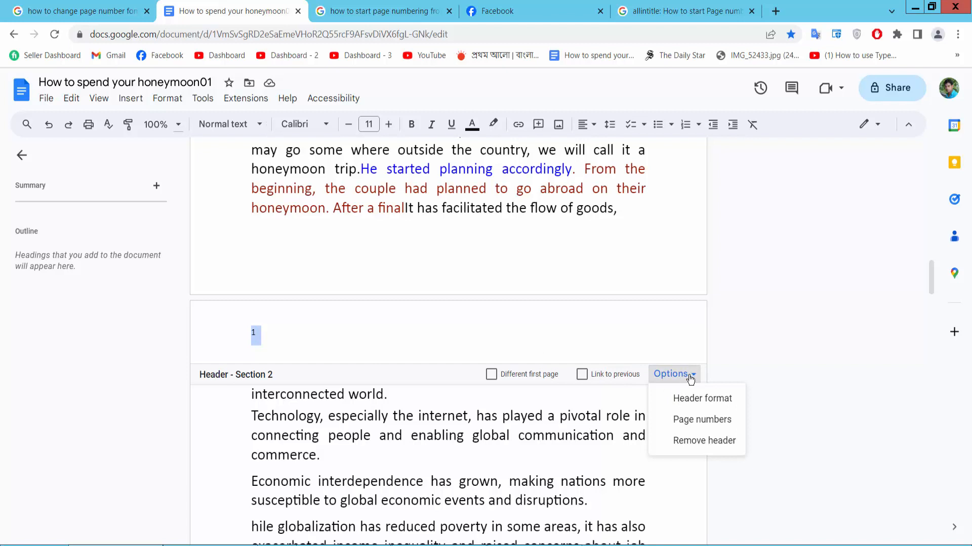
{"action": "left_click", "coordinate": [702, 419]}
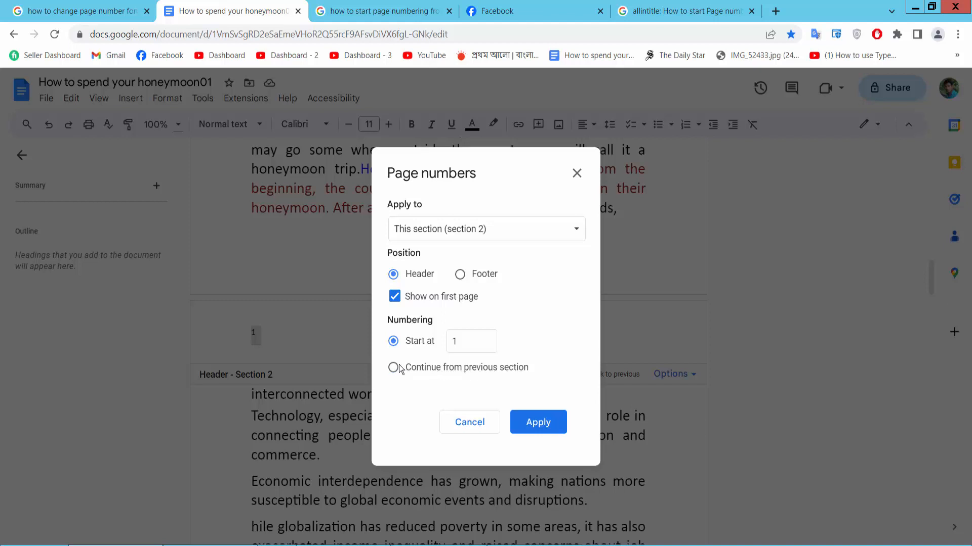
Set page numbering to continue from the previous section and apply it to the whole document
{"action": "left_click", "coordinate": [393, 367]}
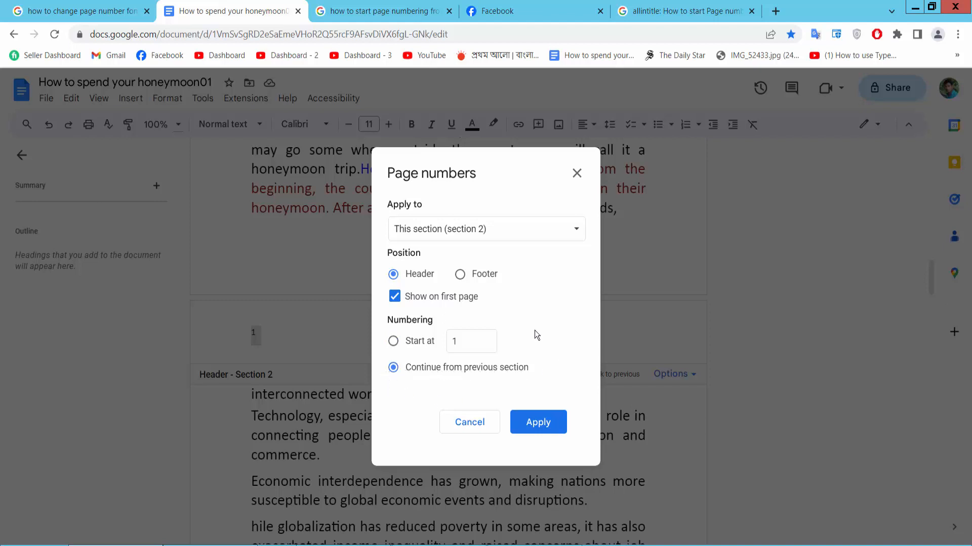
{"action": "left_click", "coordinate": [486, 229]}
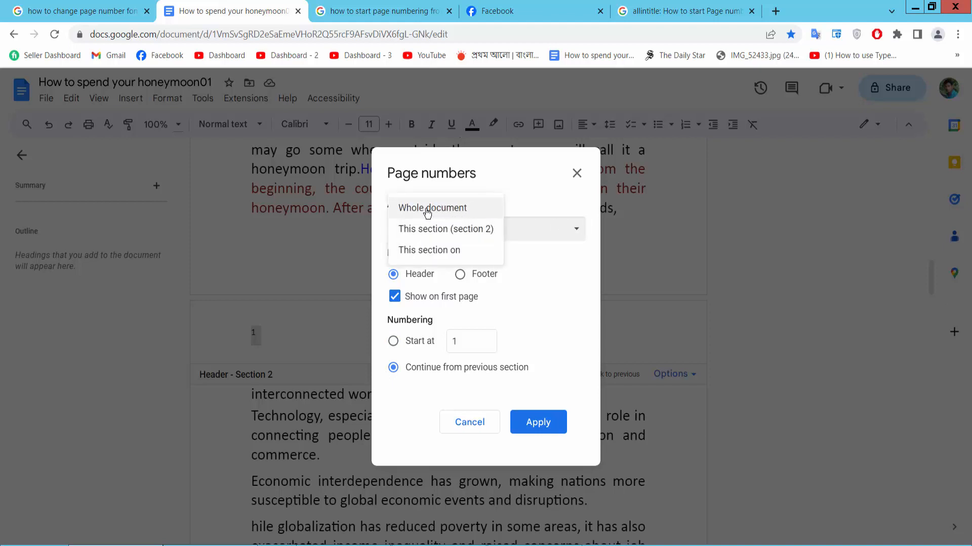
{"action": "left_click", "coordinate": [432, 207]}
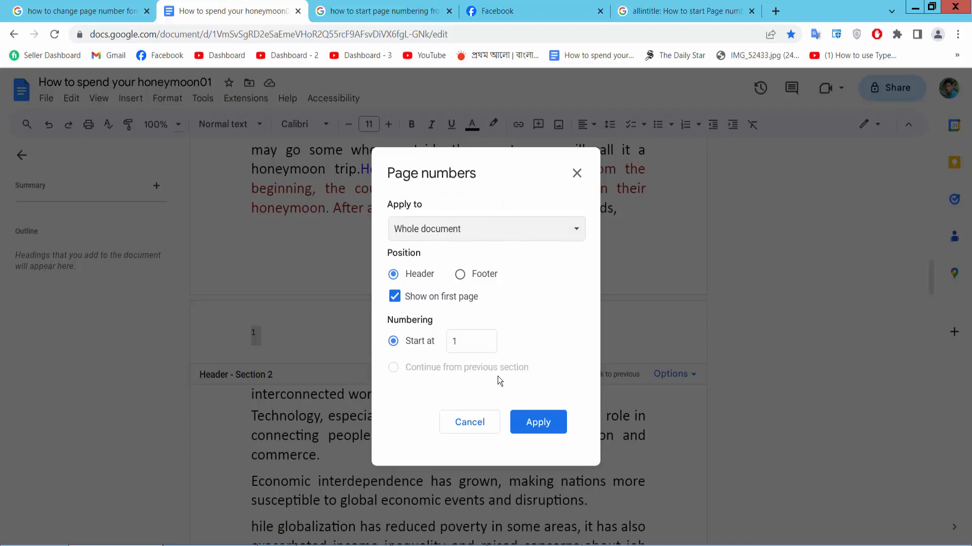
{"action": "left_click", "coordinate": [538, 422]}
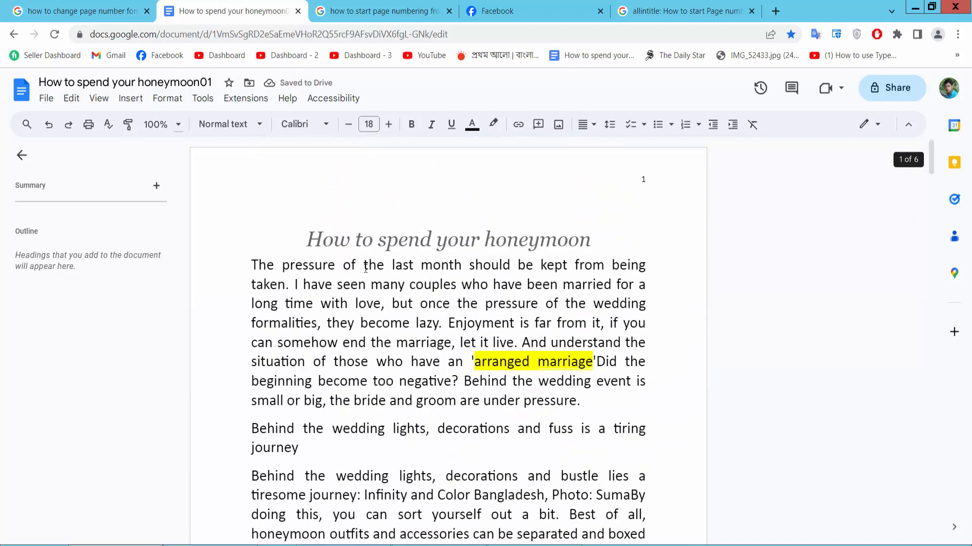
Left-align the page 1 header number and scroll through to page 4 to check
{"action": "scroll", "scroll_direction": "down", "scroll_amount": 3}
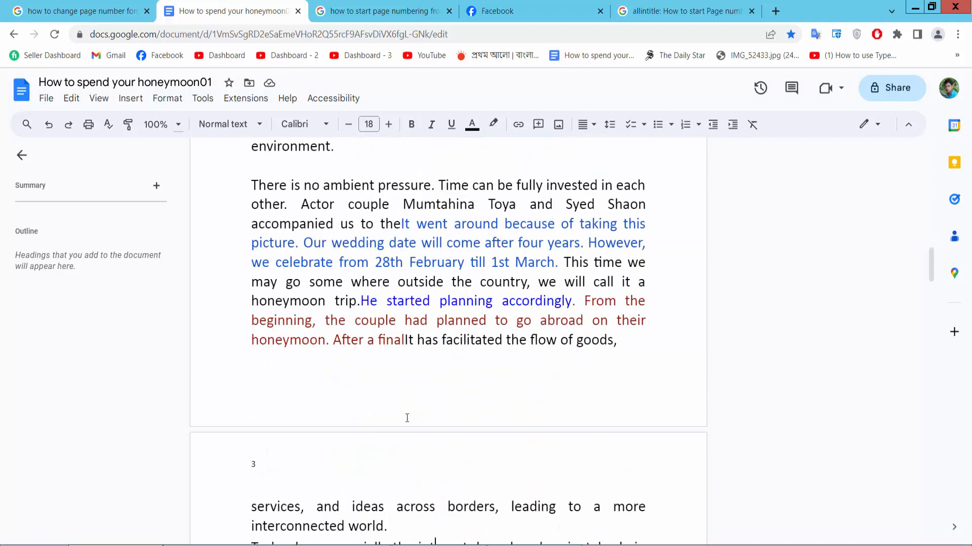
{"action": "scroll", "scroll_direction": "down", "scroll_amount": 3}
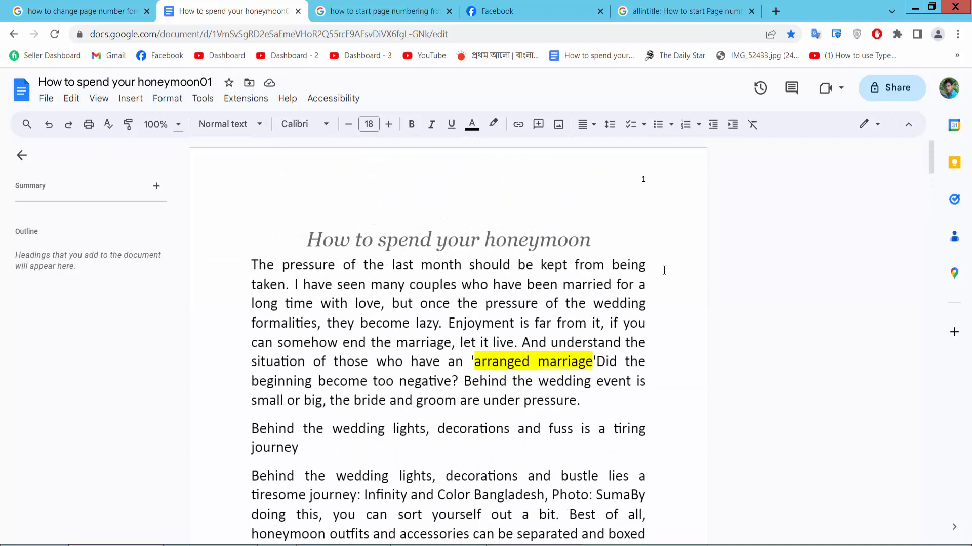
{"action": "double_click", "coordinate": [643, 180]}
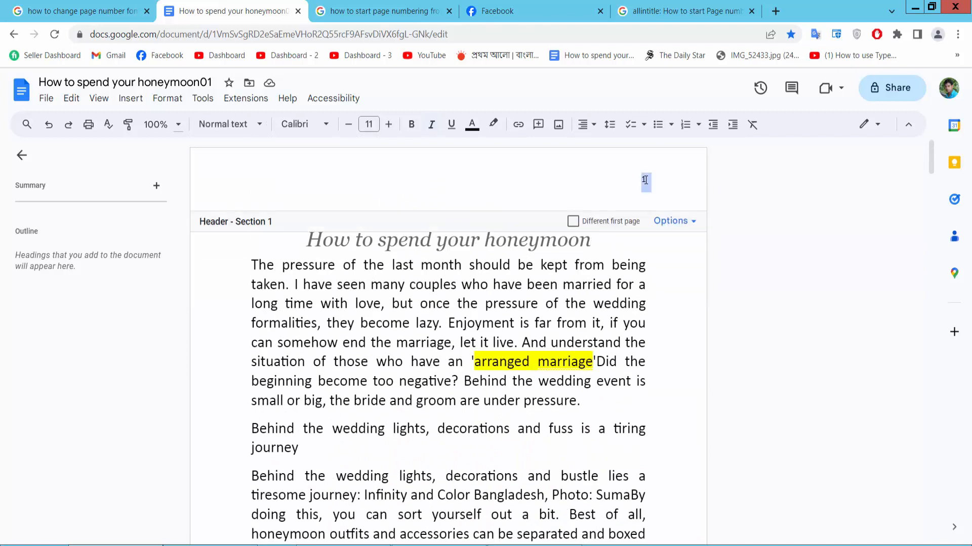
{"action": "left_click", "coordinate": [582, 124]}
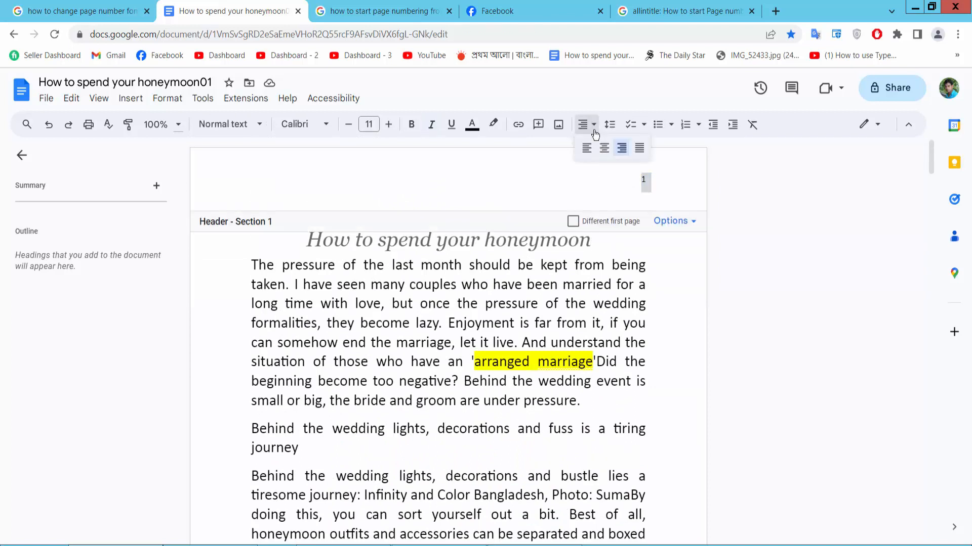
{"action": "left_click", "coordinate": [585, 148]}
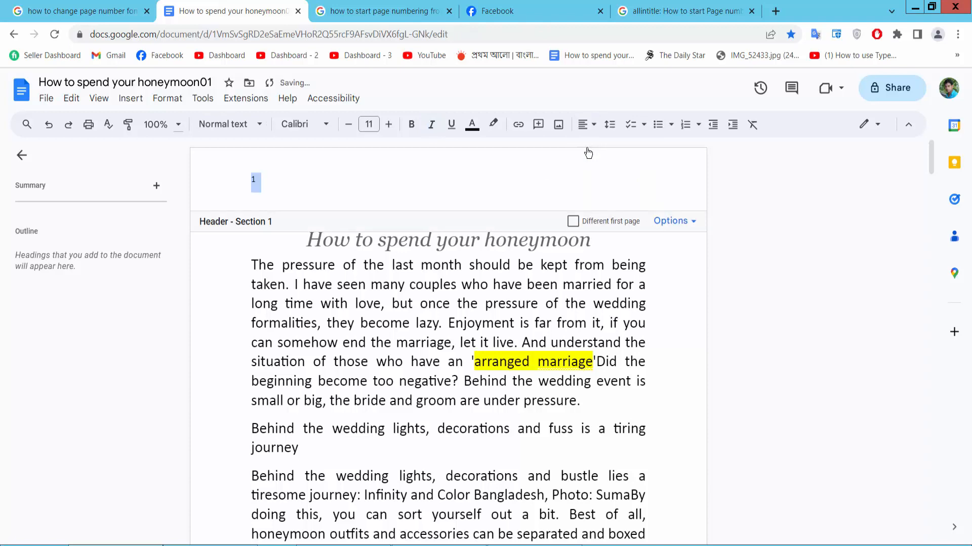
{"action": "scroll", "scroll_direction": "down", "scroll_amount": 3}
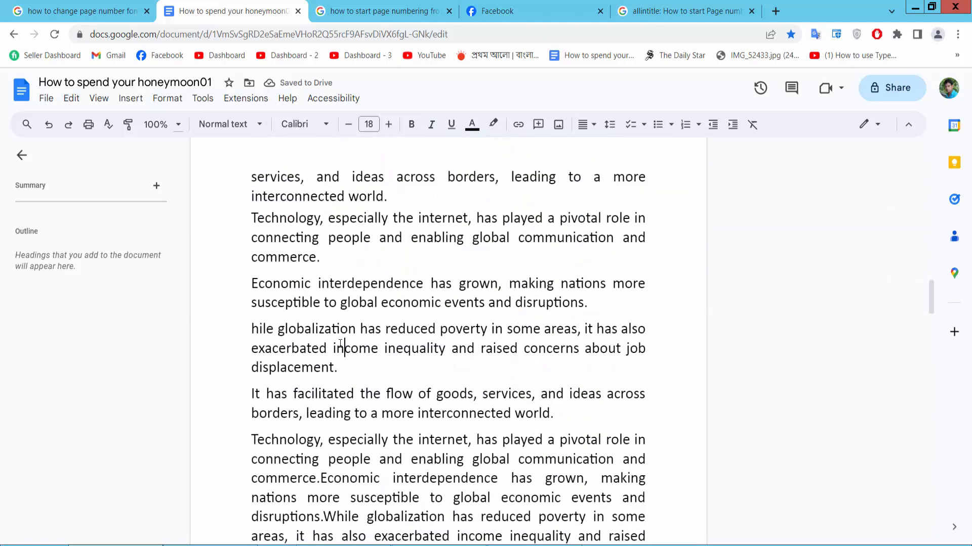
{"action": "scroll", "scroll_direction": "down", "scroll_amount": 3}
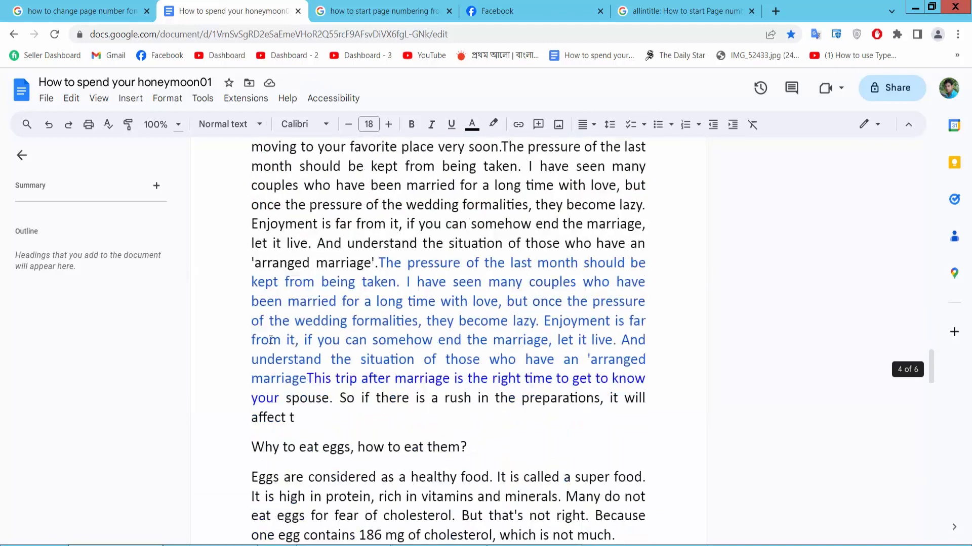